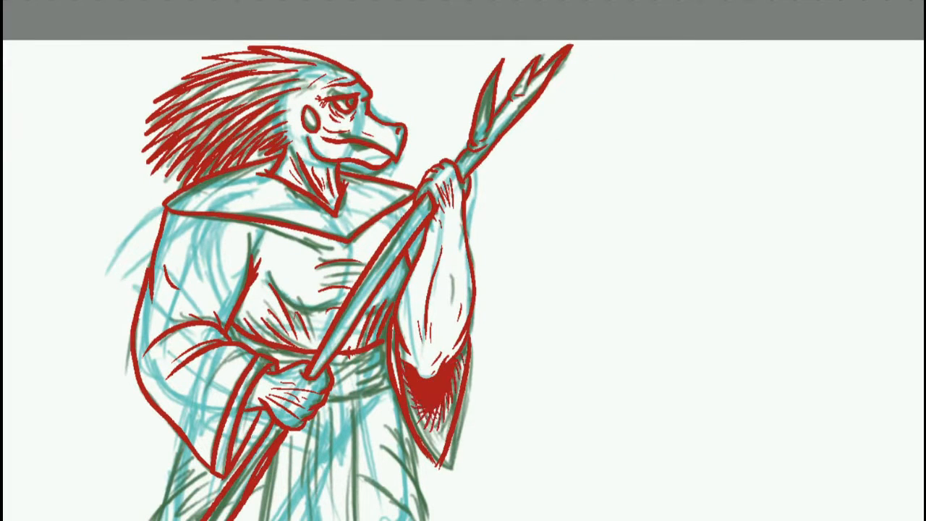
pyautogui.scroll(-3)
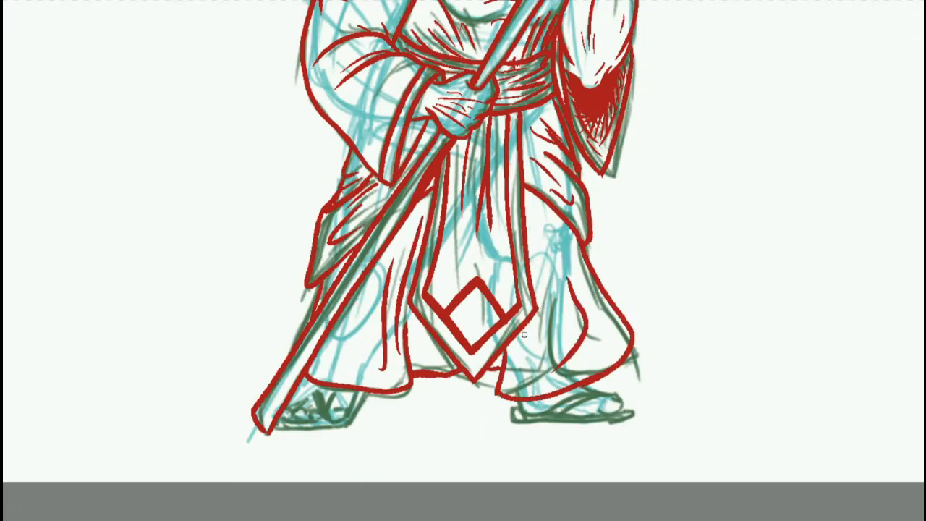